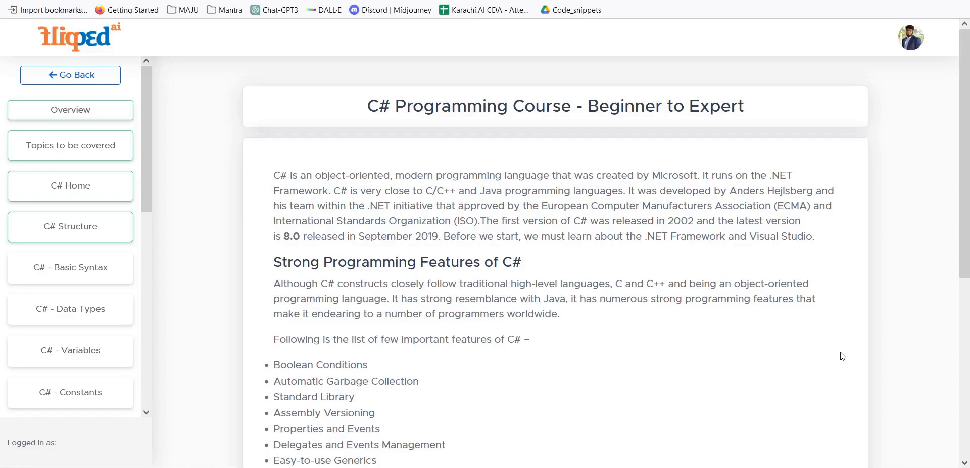
{"action": "mouse_move", "coordinate": [743, 142]}
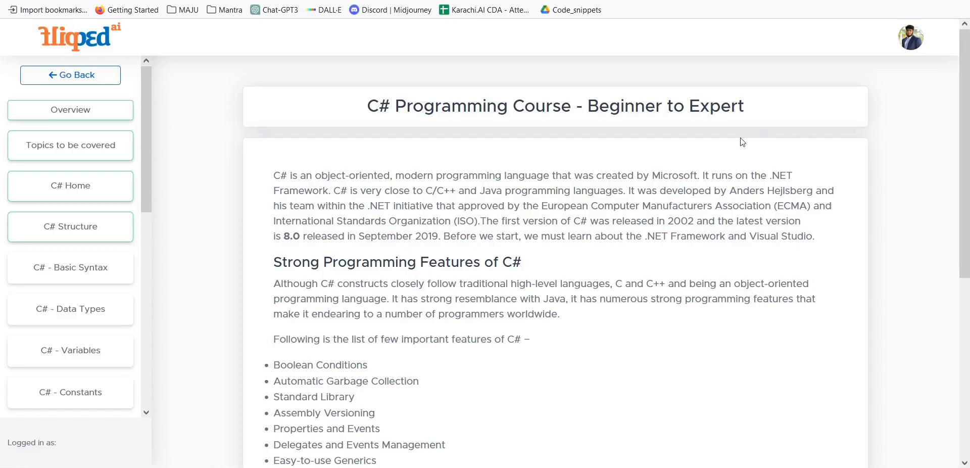
{"action": "mouse_move", "coordinate": [664, 216]}
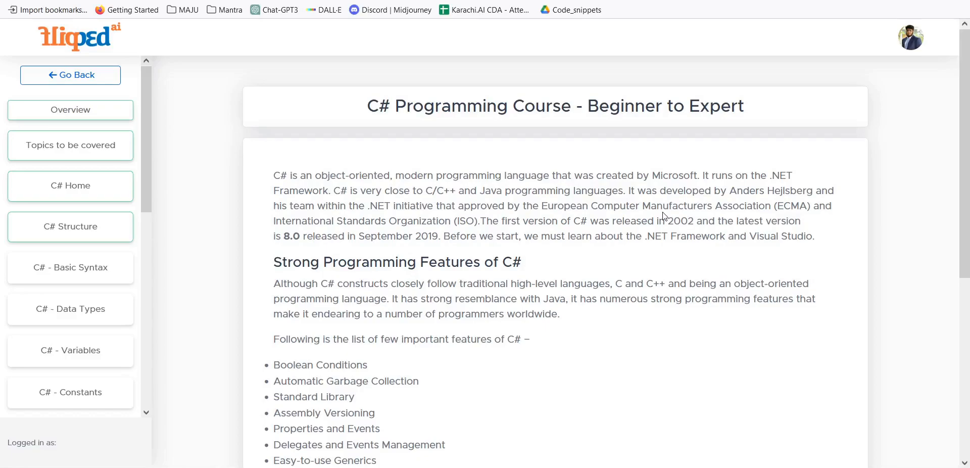
{"action": "mouse_move", "coordinate": [529, 225]}
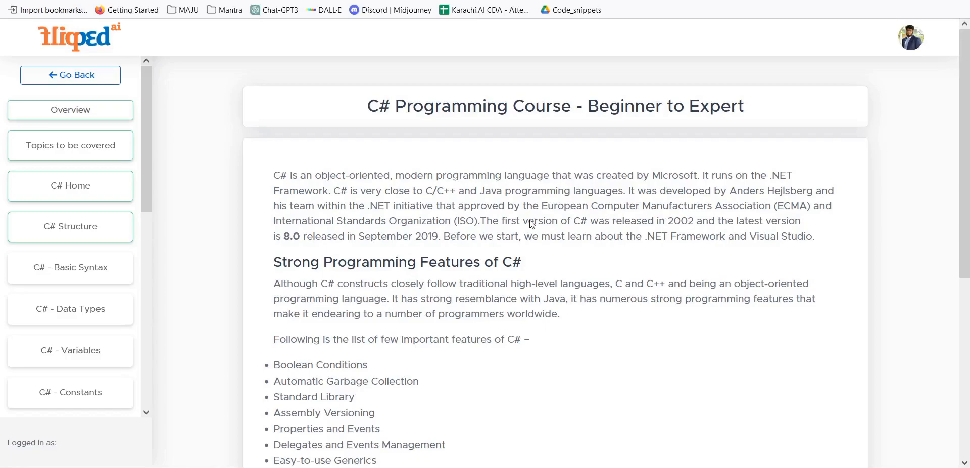
{"action": "scroll", "scroll_direction": "down", "scroll_amount": 3}
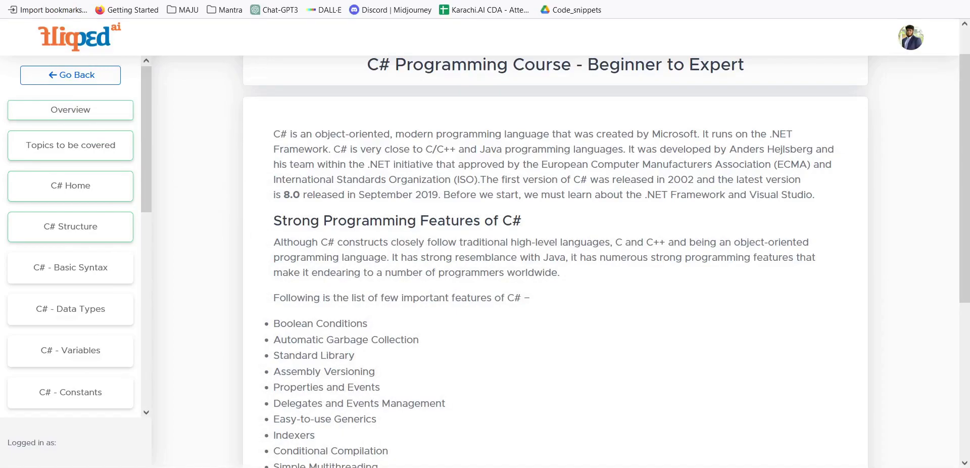
{"action": "scroll", "scroll_direction": "down", "scroll_amount": 3}
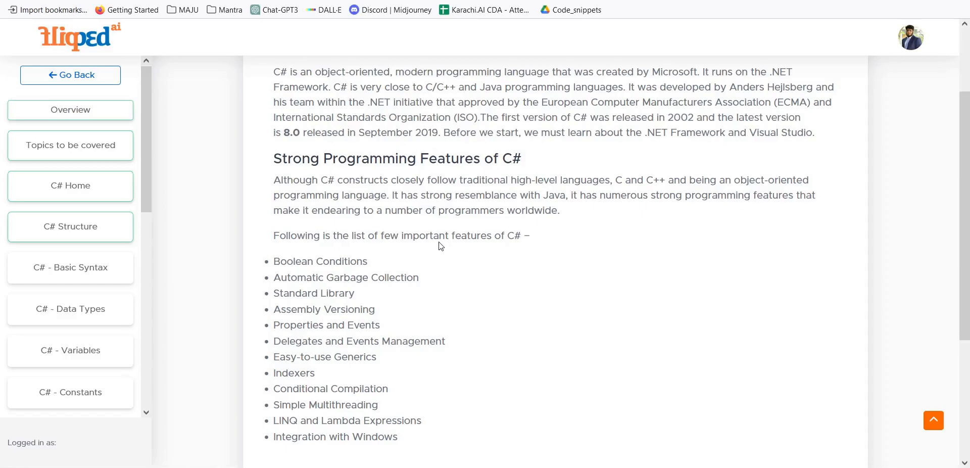
{"action": "scroll", "scroll_direction": "down", "scroll_amount": 3}
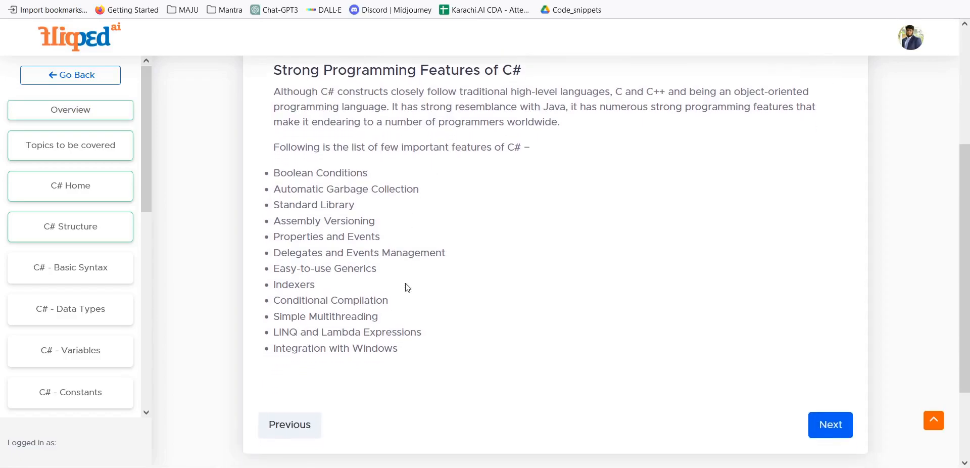
{"action": "mouse_move", "coordinate": [329, 188]}
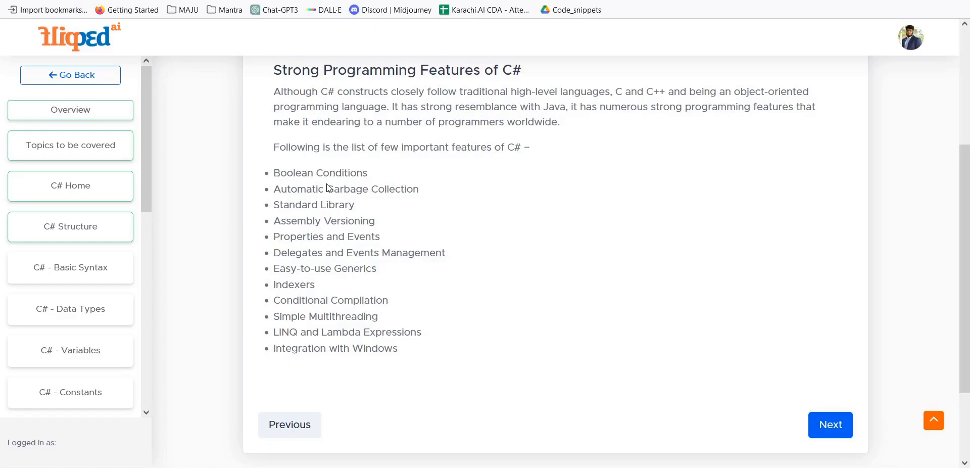
{"action": "mouse_move", "coordinate": [332, 214]}
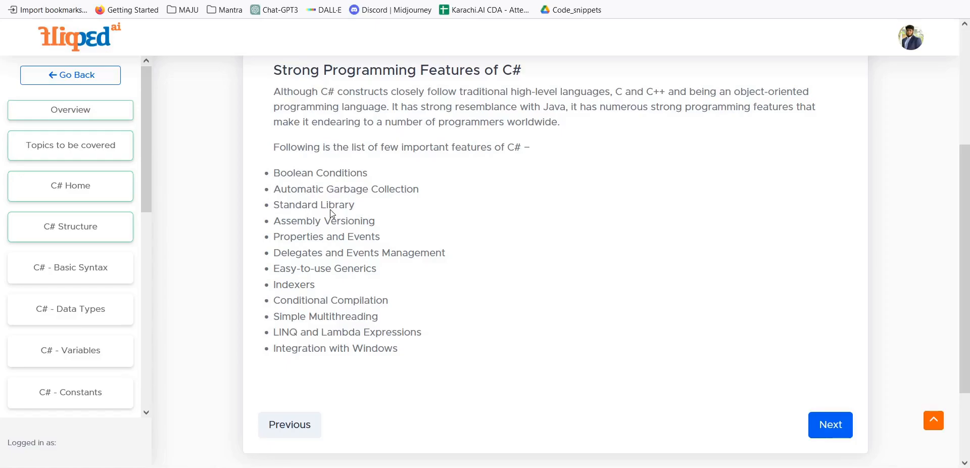
{"action": "mouse_move", "coordinate": [330, 246]}
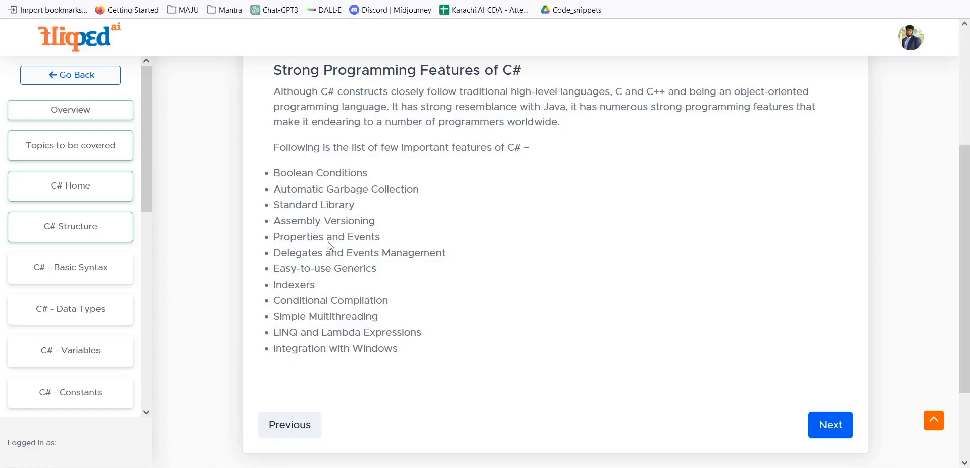
{"action": "mouse_move", "coordinate": [330, 316]}
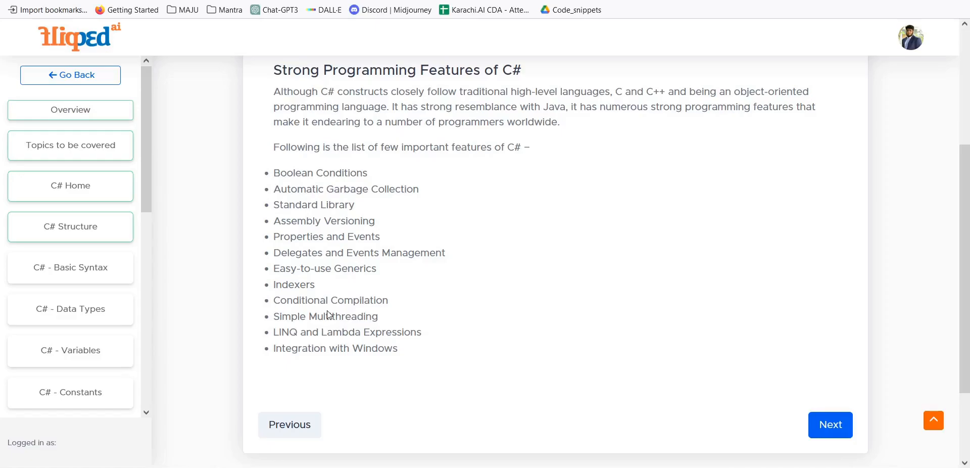
{"action": "mouse_move", "coordinate": [328, 314]}
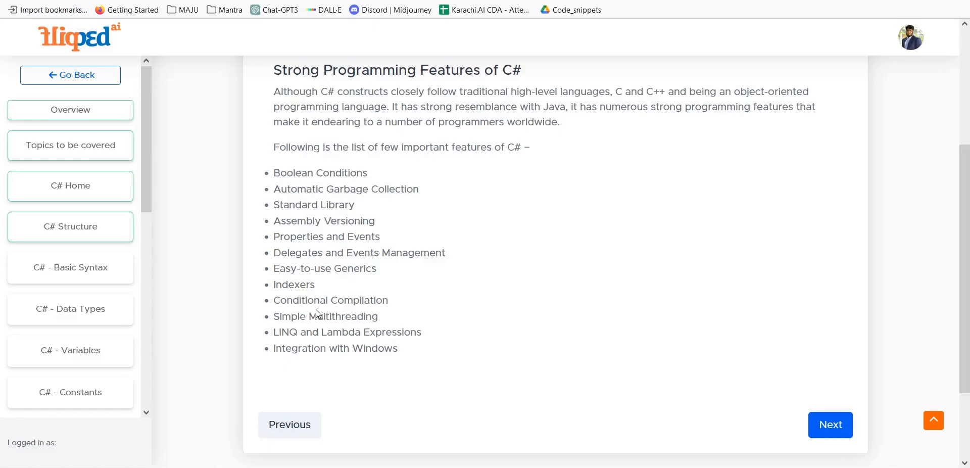
{"action": "mouse_move", "coordinate": [293, 293]}
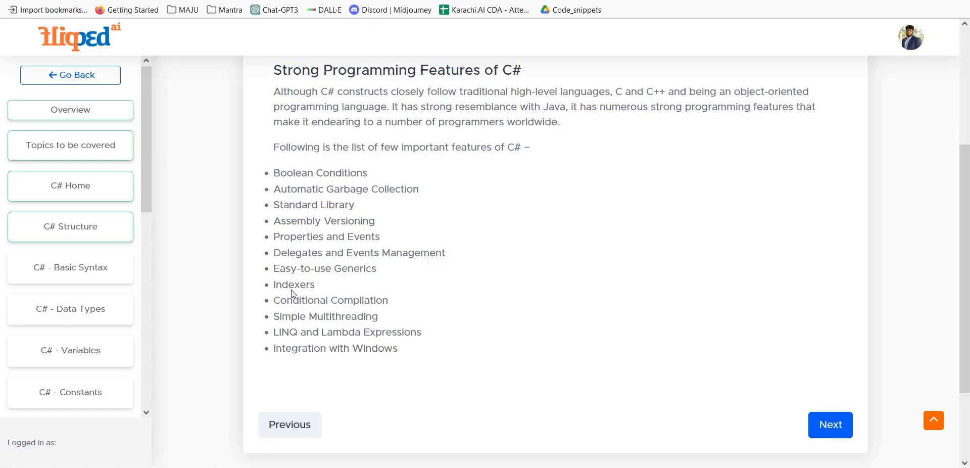
{"action": "mouse_move", "coordinate": [369, 253]}
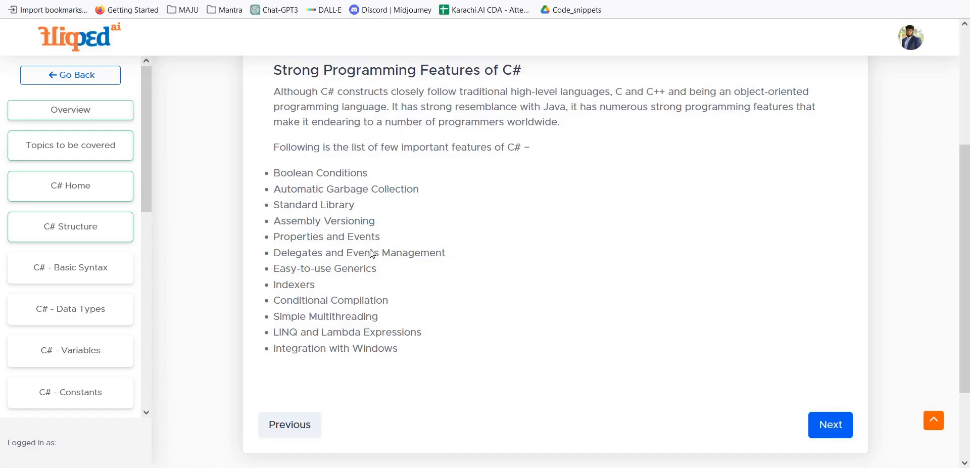
{"action": "mouse_move", "coordinate": [138, 285]}
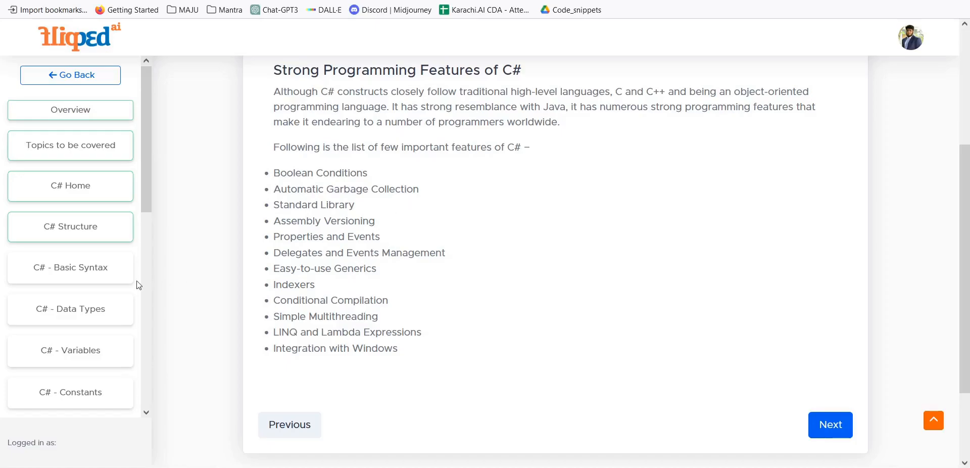
{"action": "mouse_move", "coordinate": [43, 351]}
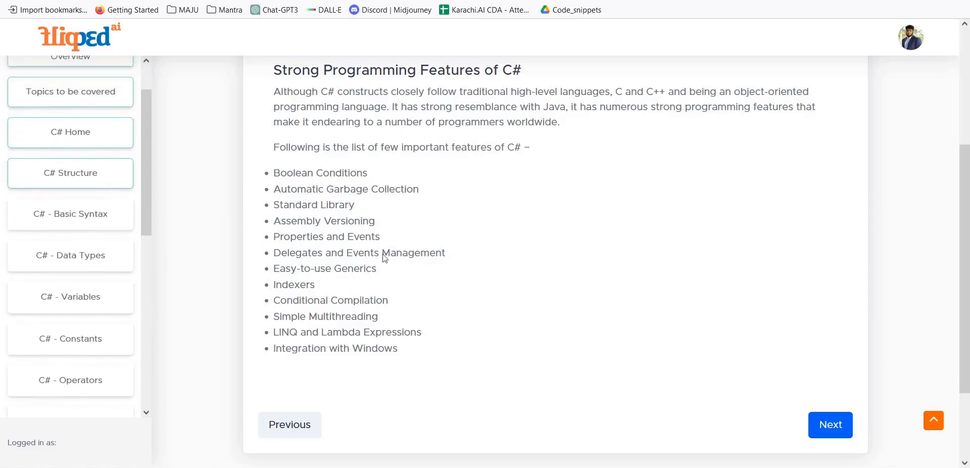
{"action": "mouse_move", "coordinate": [315, 243]}
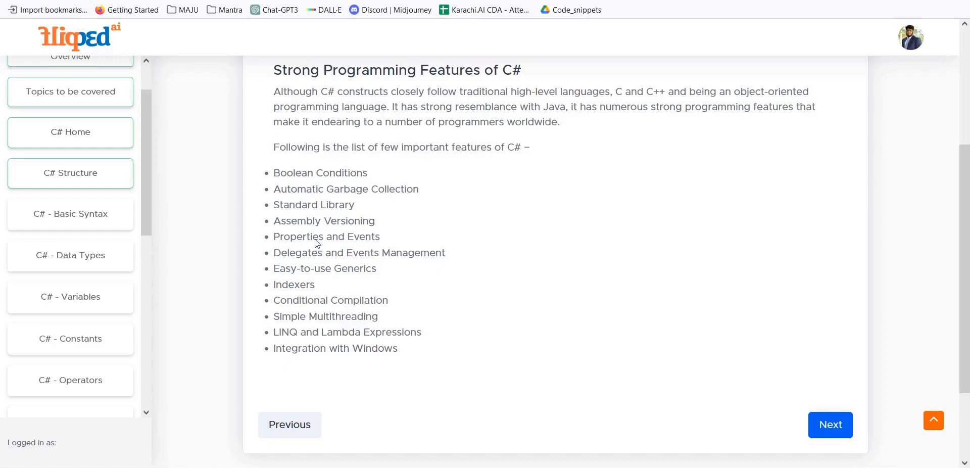
{"action": "scroll", "scroll_direction": "up", "scroll_amount": 3}
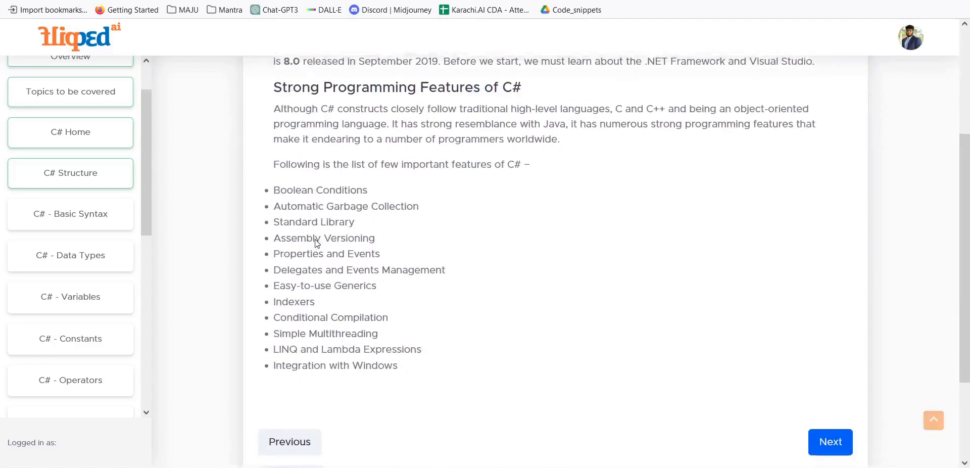
{"action": "scroll", "scroll_direction": "down", "scroll_amount": 3}
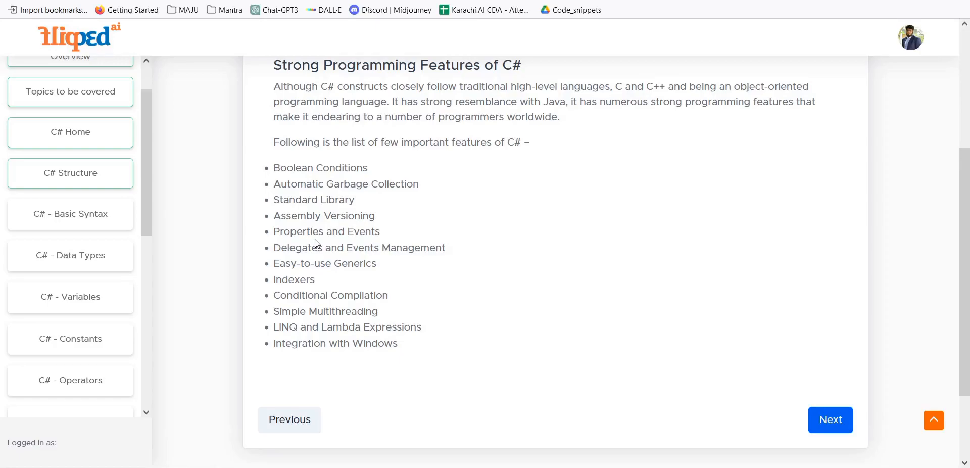
{"action": "mouse_move", "coordinate": [320, 233]}
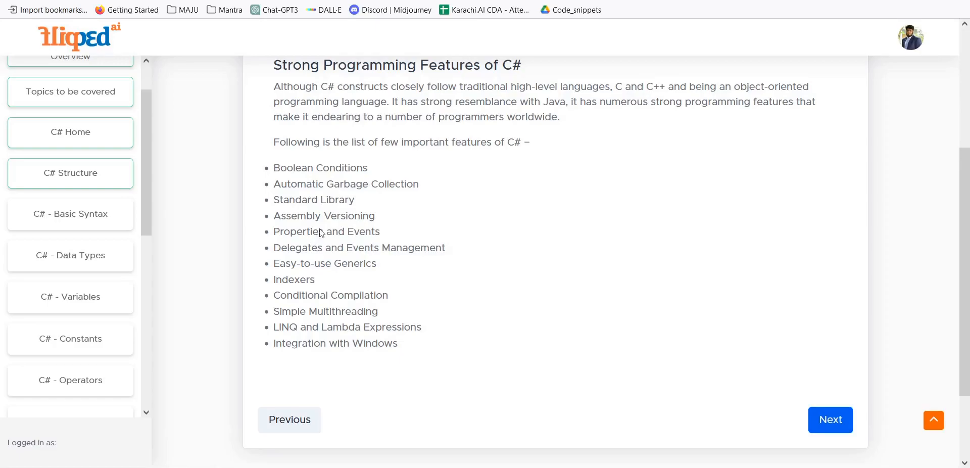
{"action": "mouse_move", "coordinate": [329, 225]}
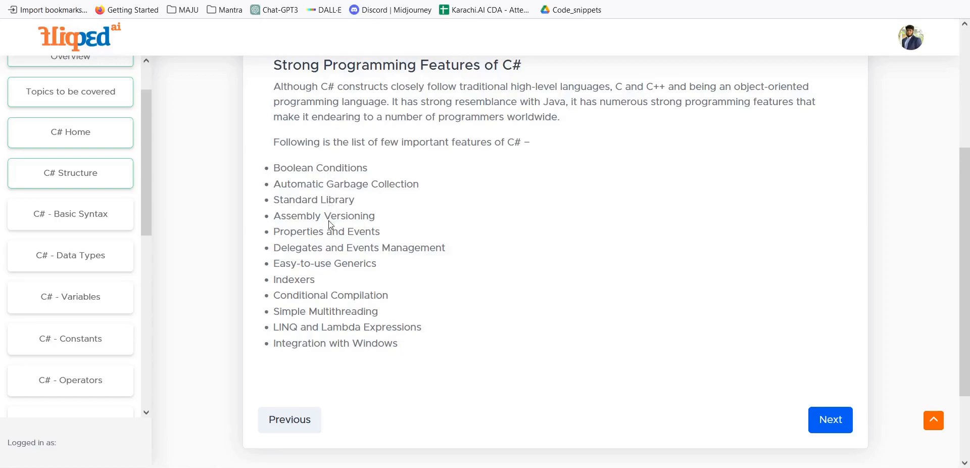
{"action": "scroll", "scroll_direction": "up", "scroll_amount": 3}
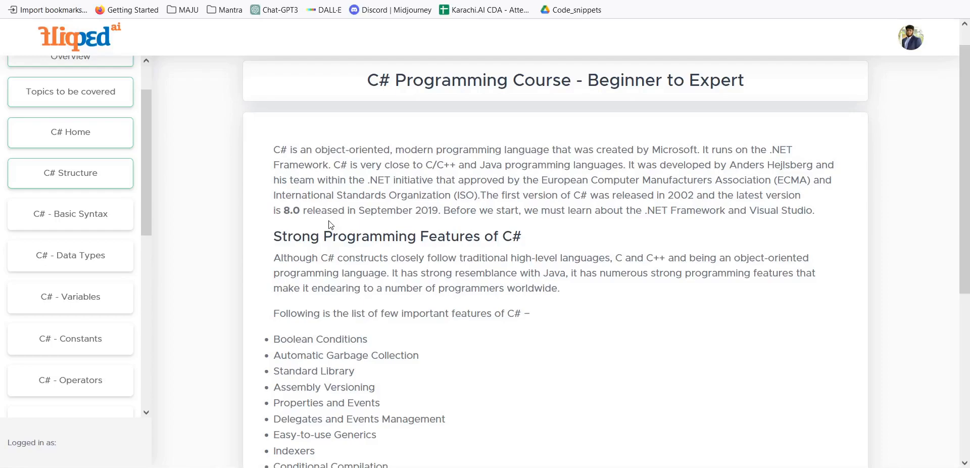
{"action": "scroll", "scroll_direction": "down", "scroll_amount": 3}
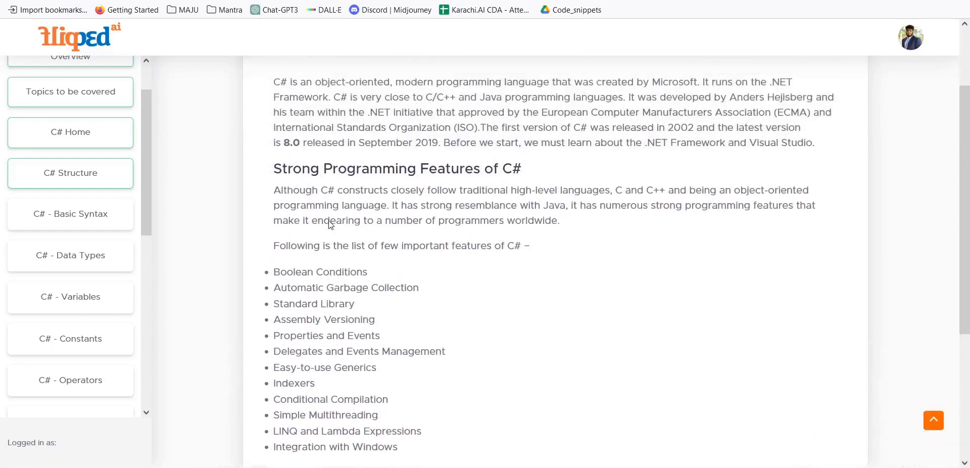